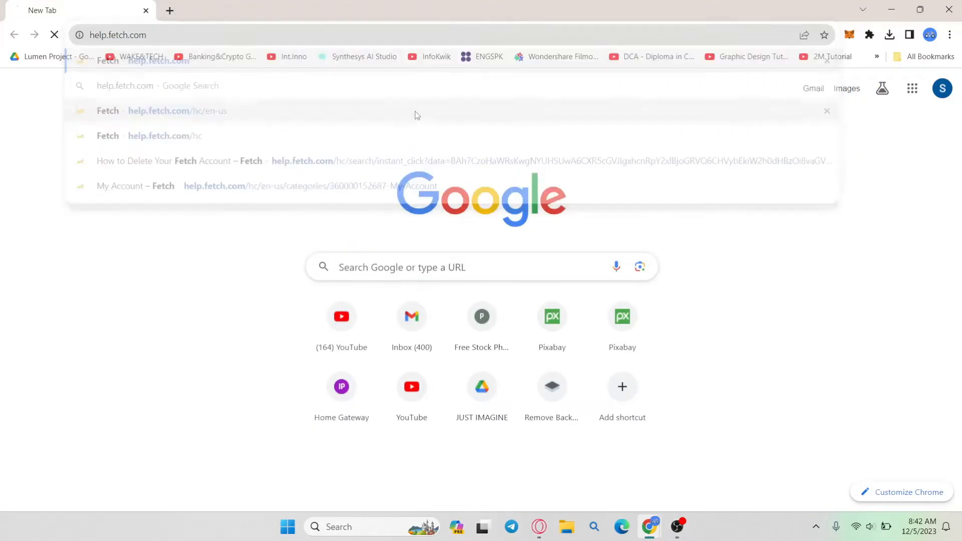
Go to help.fetch.com and land on the Fetch help center home page
{"action": "left_click", "coordinate": [158, 110]}
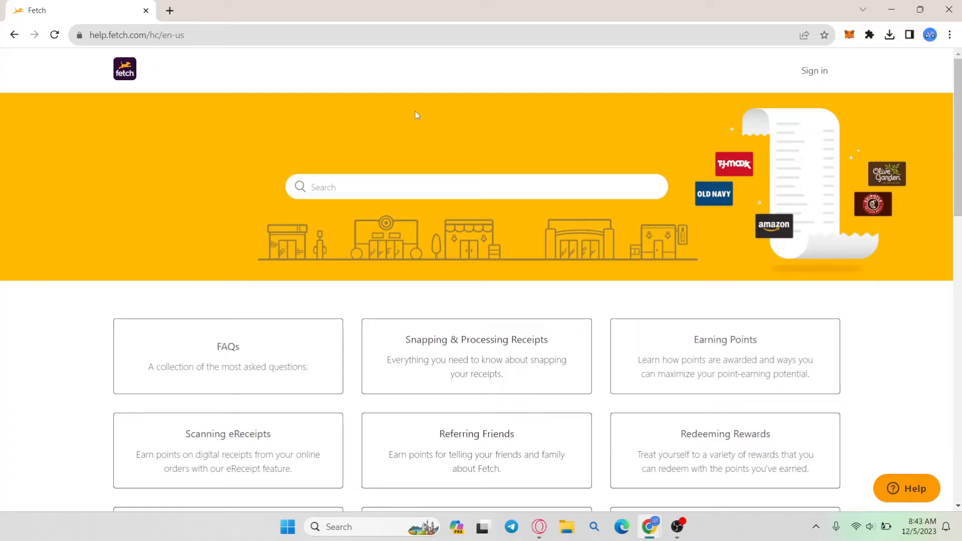
Search "delete account" and open the 'How to Delete Your Fetch Account' article
{"action": "scroll", "scroll_direction": "down", "scroll_amount": 3}
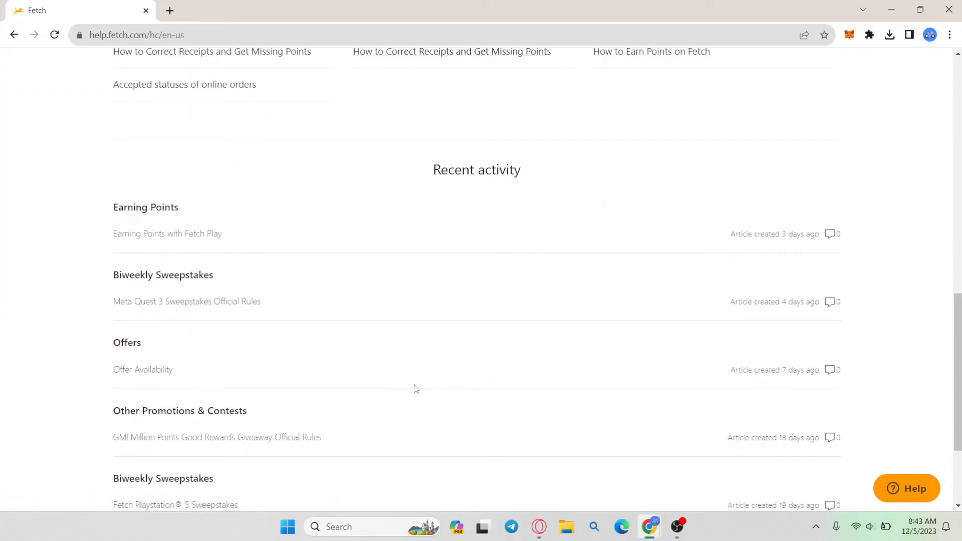
{"action": "scroll", "scroll_direction": "up", "scroll_amount": 3}
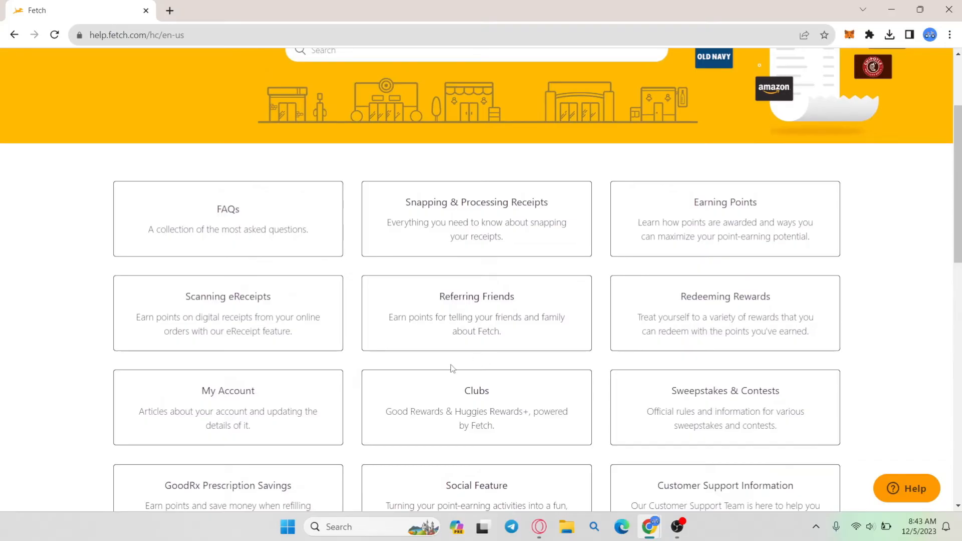
{"action": "scroll", "scroll_direction": "up", "scroll_amount": 3}
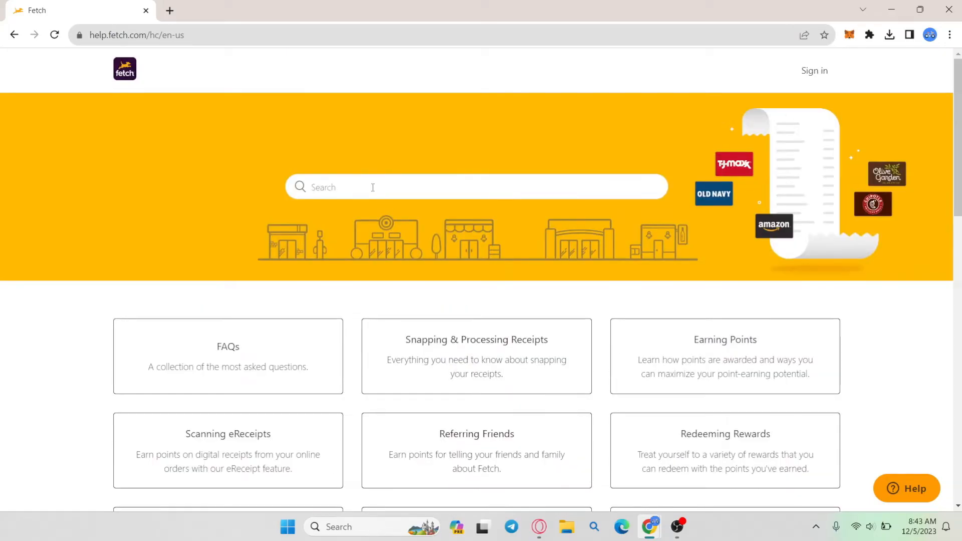
{"action": "type", "text": "delete account"}
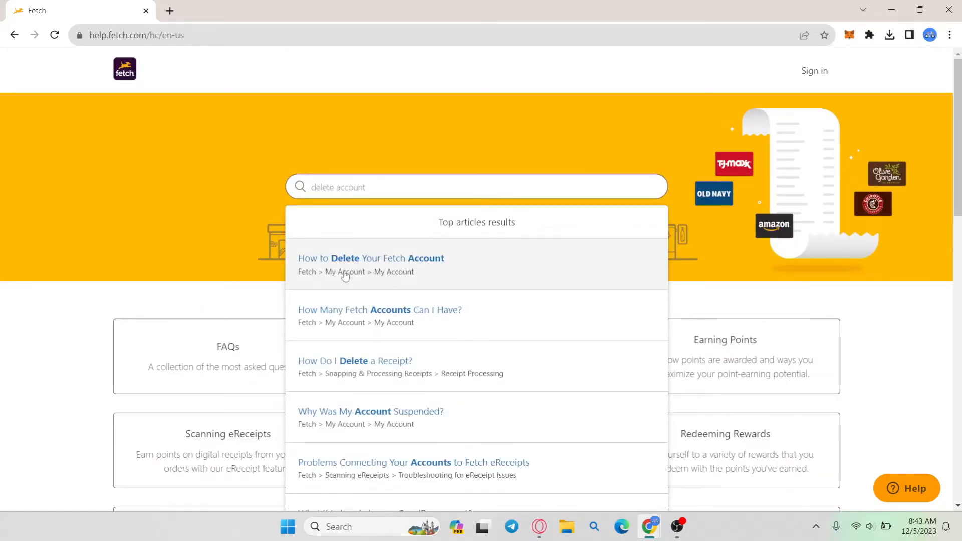
{"action": "mouse_move", "coordinate": [350, 267]}
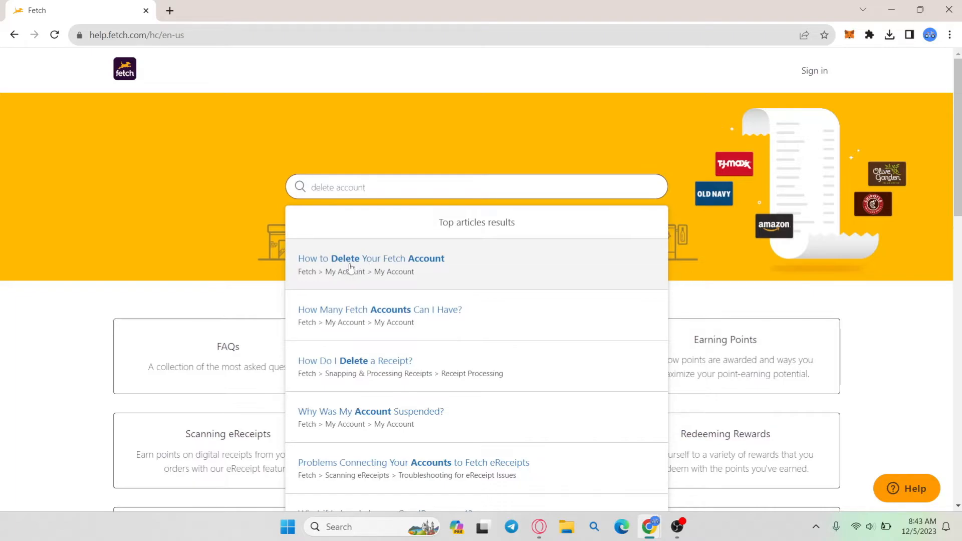
{"action": "mouse_move", "coordinate": [468, 265]}
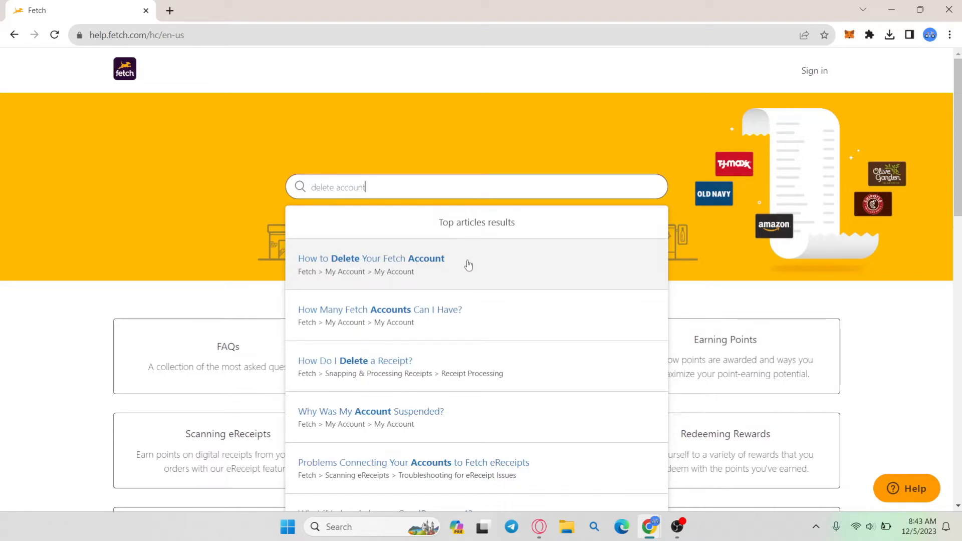
{"action": "left_click", "coordinate": [370, 258]}
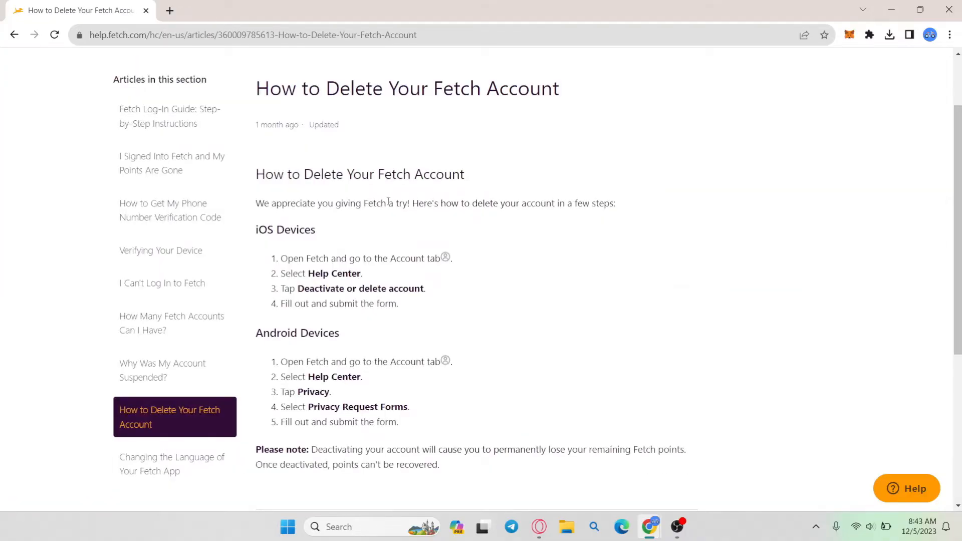
{"action": "mouse_move", "coordinate": [361, 327]}
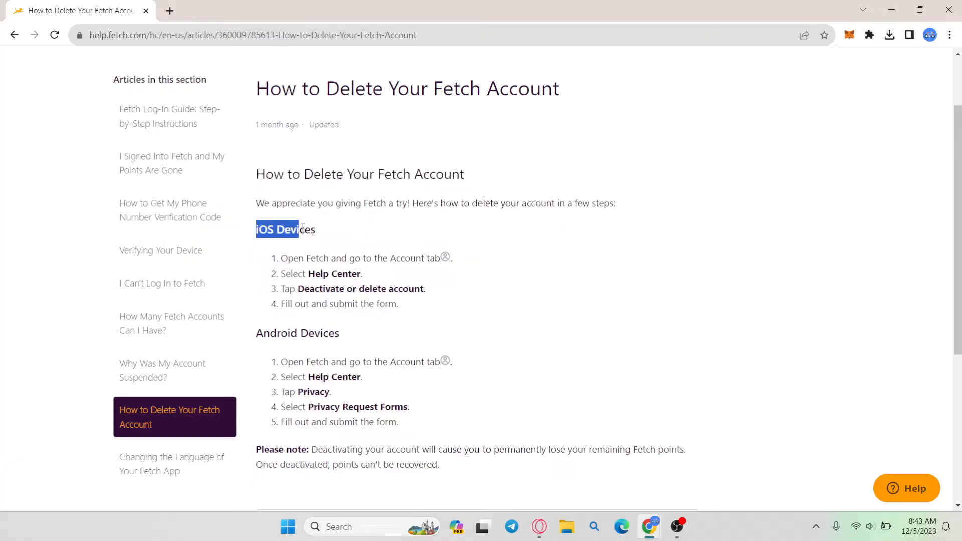
{"action": "left_click", "coordinate": [332, 257]}
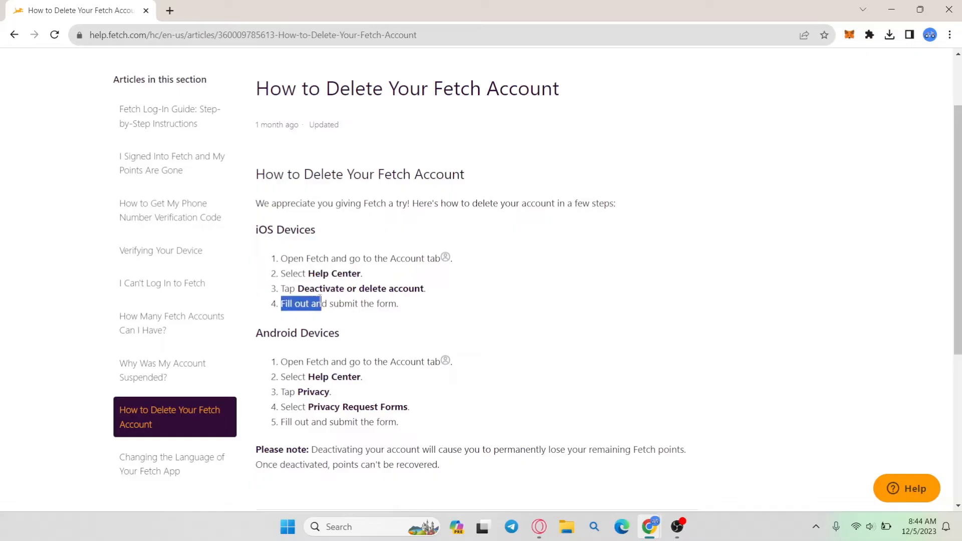
{"action": "left_click", "coordinate": [358, 303]}
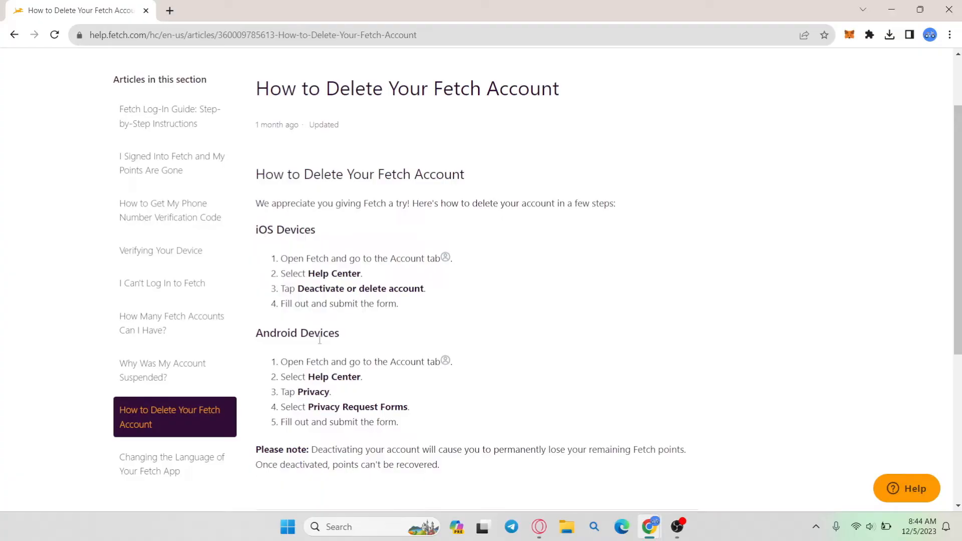
{"action": "mouse_move", "coordinate": [303, 317]}
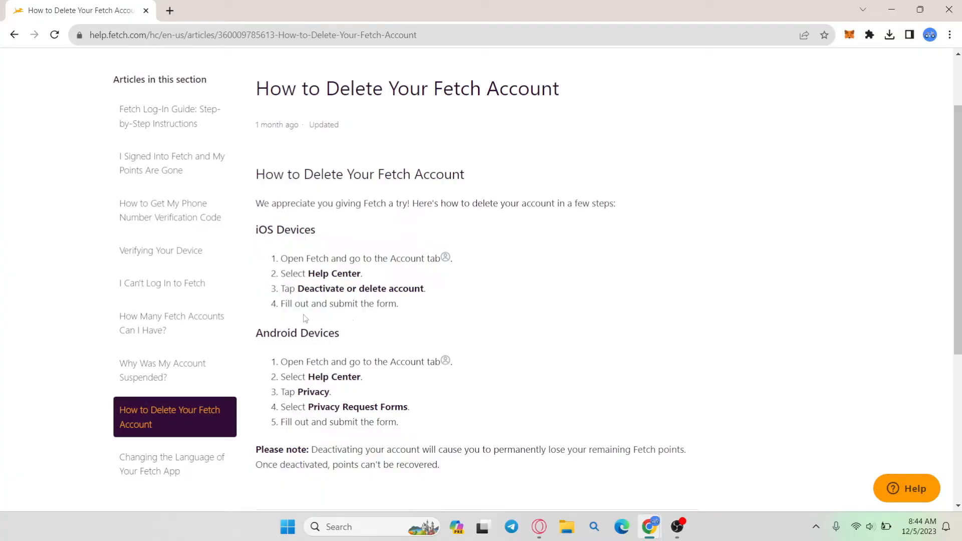
{"action": "mouse_move", "coordinate": [399, 375]}
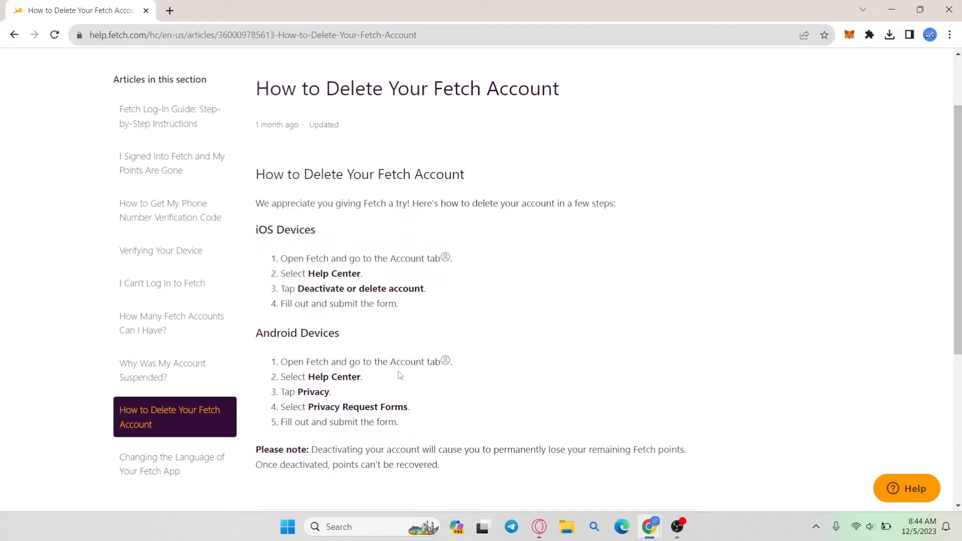
{"action": "scroll", "scroll_direction": "down", "scroll_amount": 3}
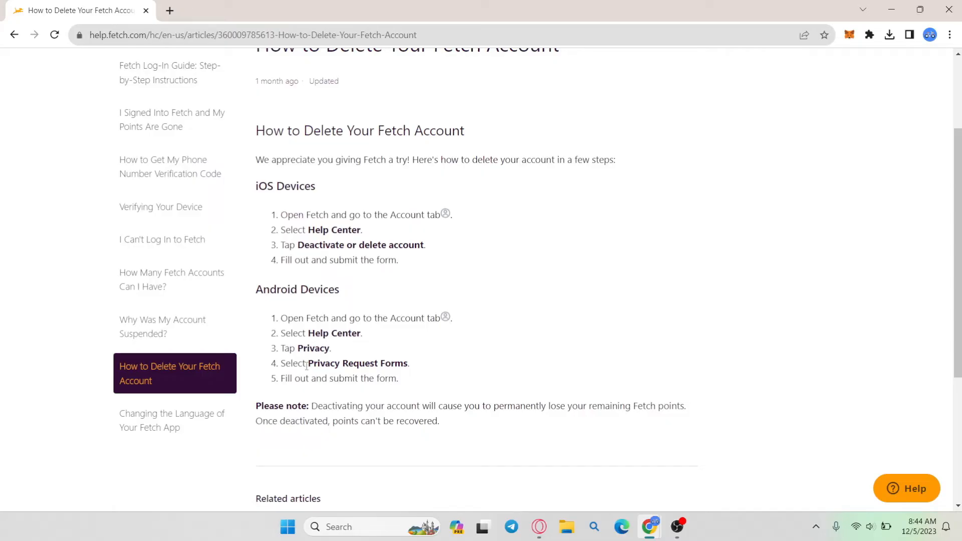
{"action": "double_click", "coordinate": [358, 363]}
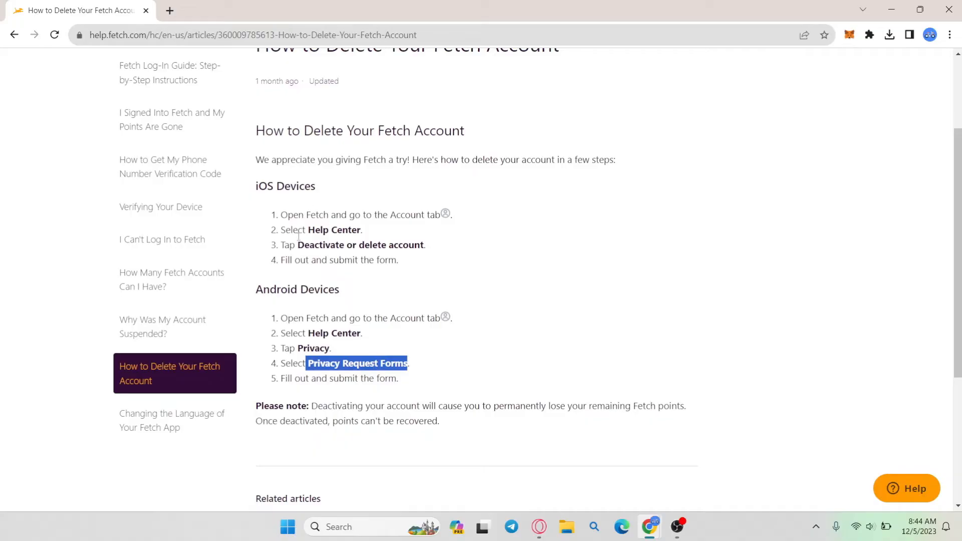
{"action": "scroll", "scroll_direction": "down", "scroll_amount": 3}
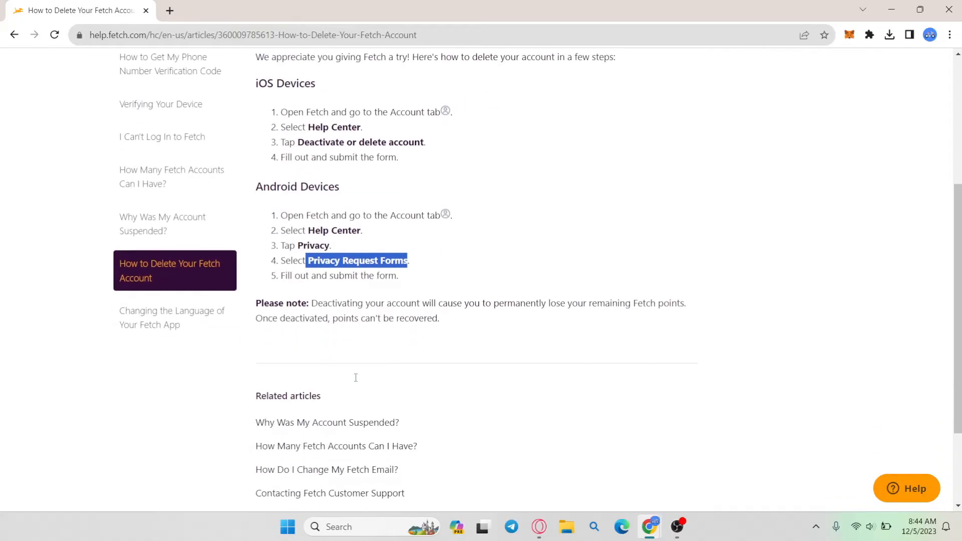
{"action": "scroll", "scroll_direction": "down", "scroll_amount": 3}
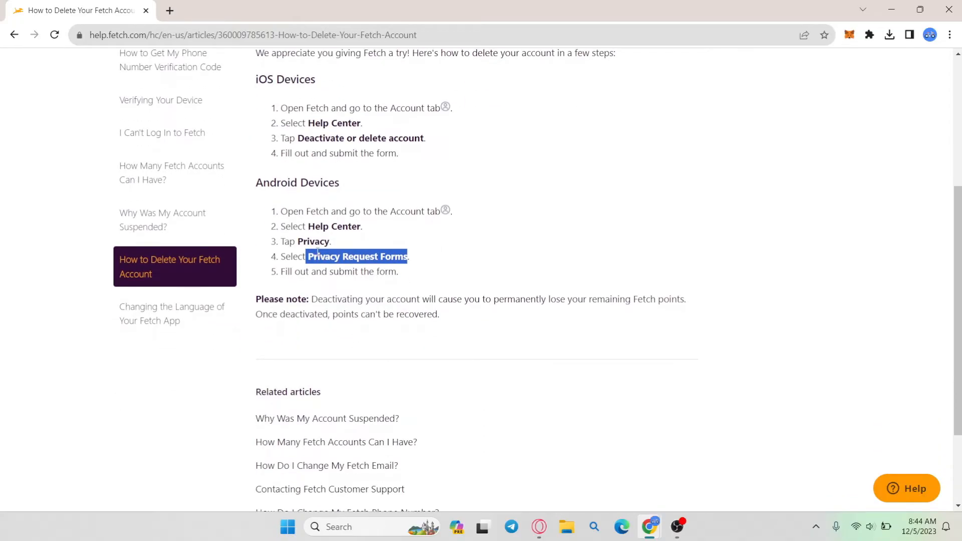
{"action": "mouse_move", "coordinate": [336, 293]}
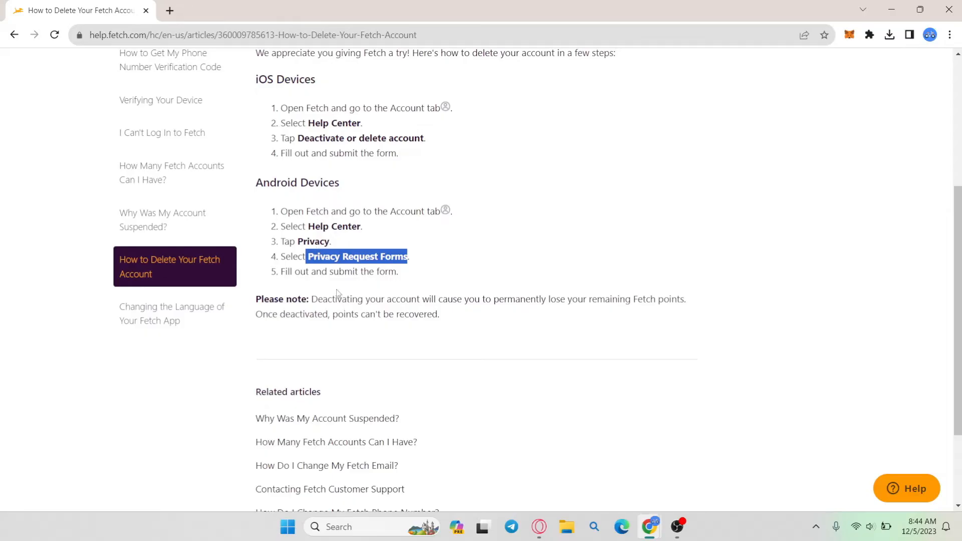
{"action": "scroll", "scroll_direction": "up", "scroll_amount": 3}
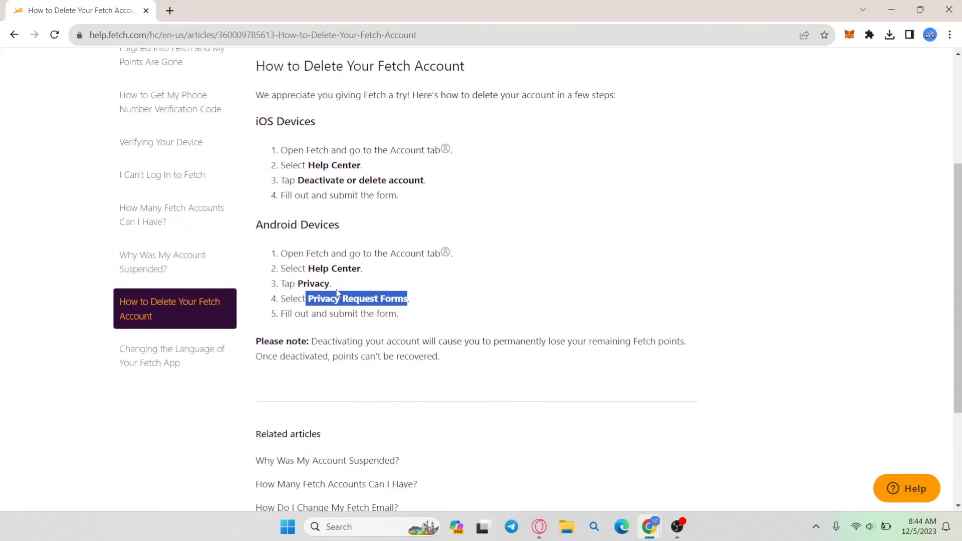
{"action": "scroll", "scroll_direction": "up", "scroll_amount": 3}
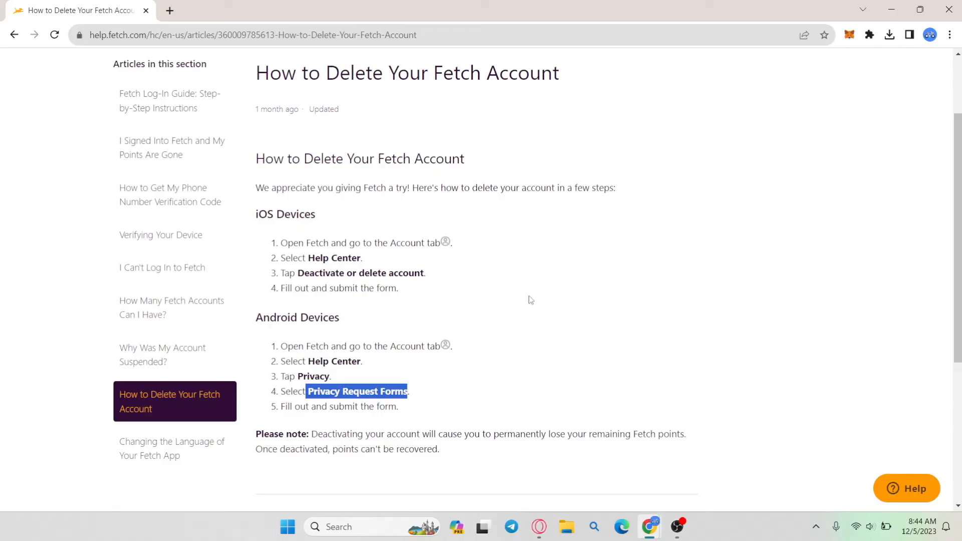
{"action": "mouse_move", "coordinate": [572, 288]}
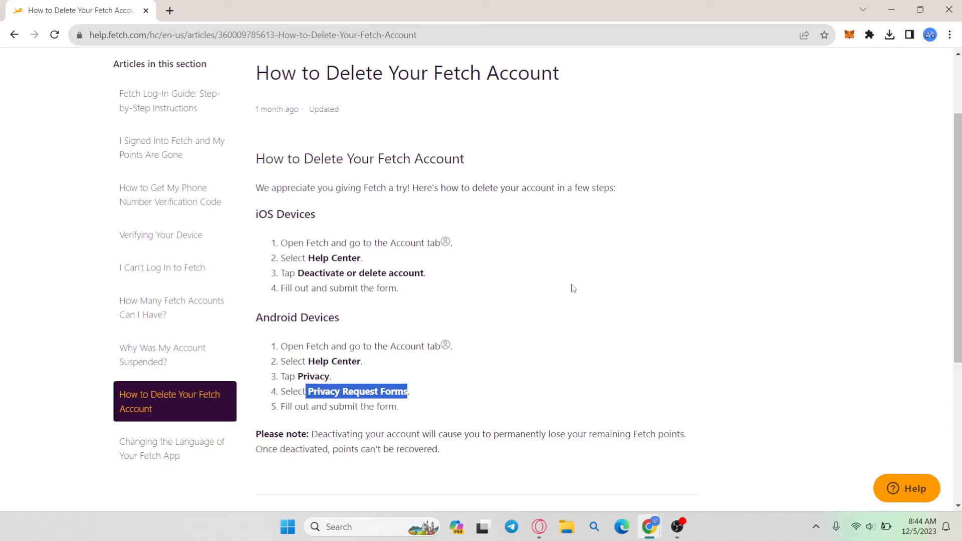
{"action": "mouse_move", "coordinate": [706, 211]}
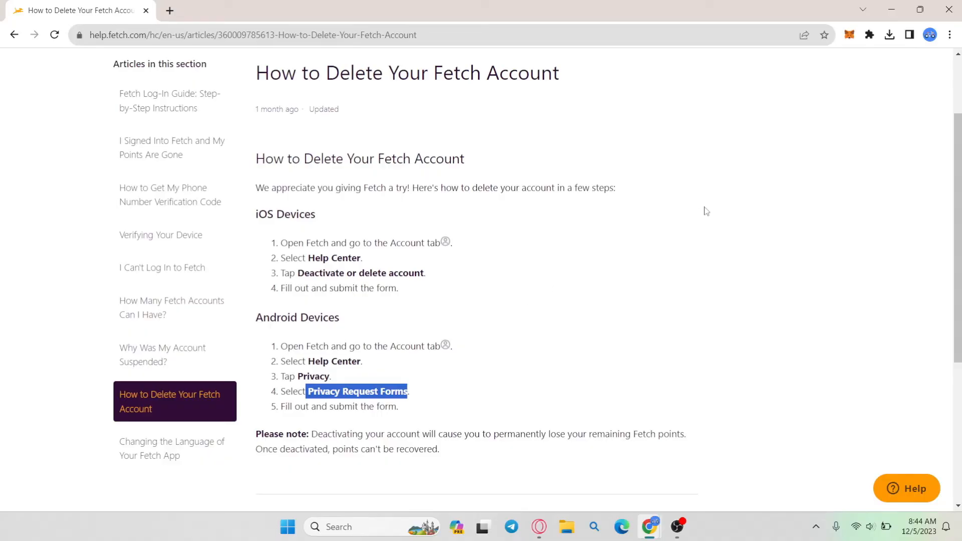
{"action": "mouse_move", "coordinate": [869, 428]}
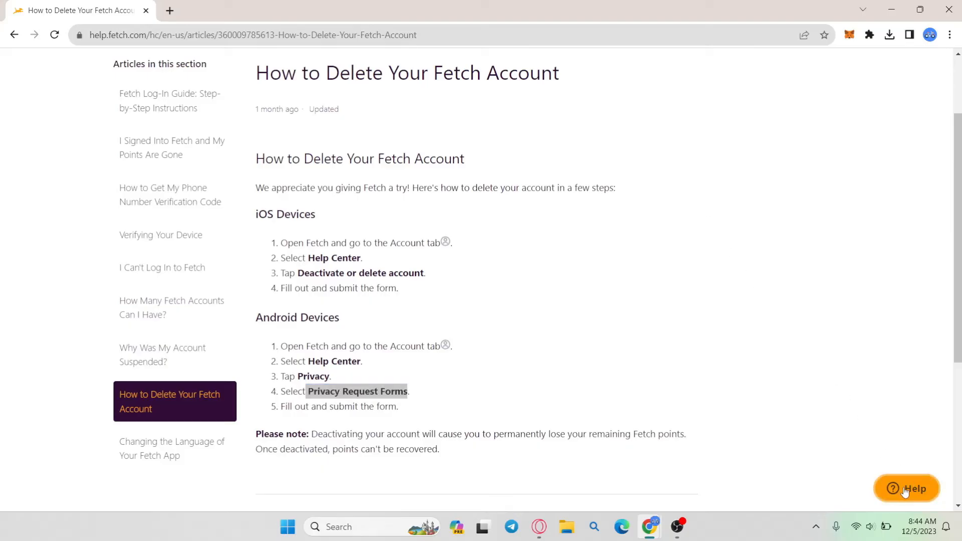
{"action": "left_click", "coordinate": [908, 488]}
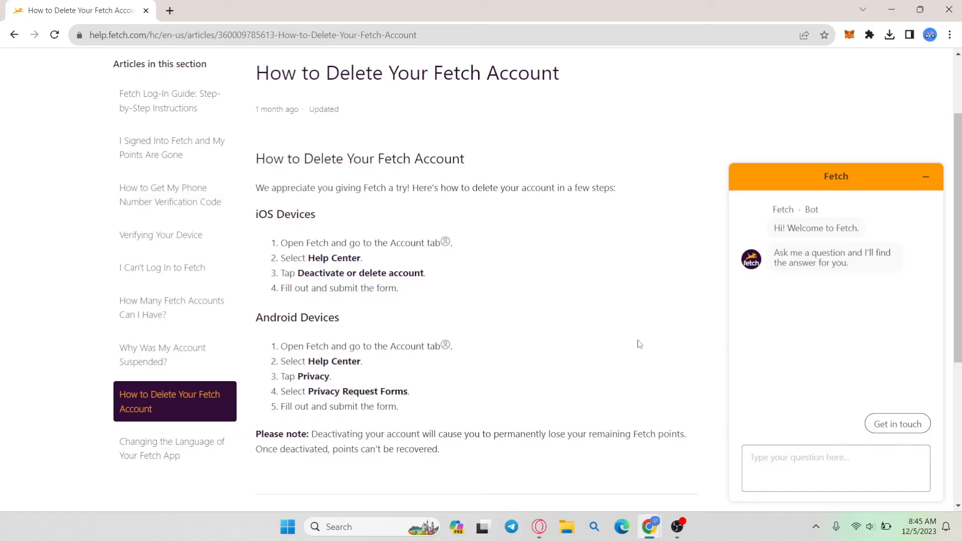
{"action": "left_click", "coordinate": [926, 176]}
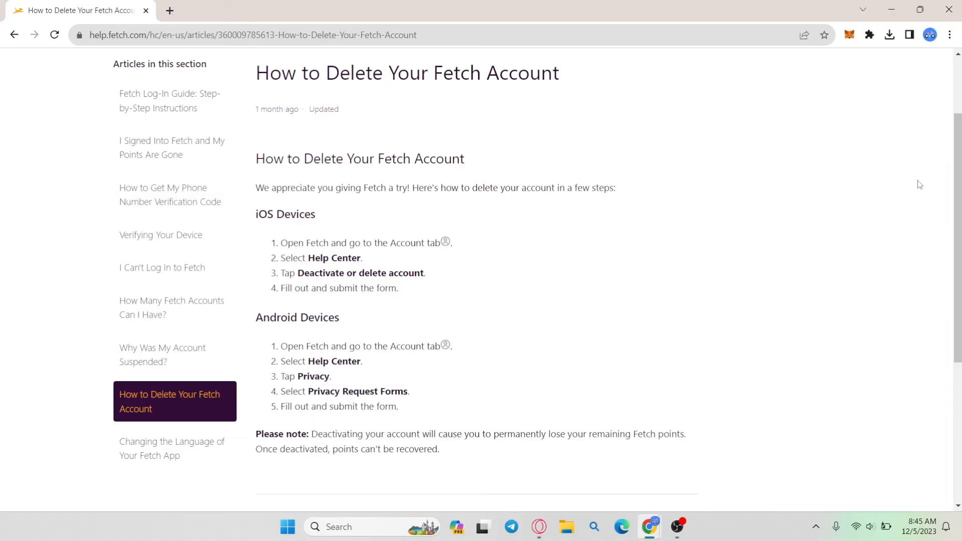